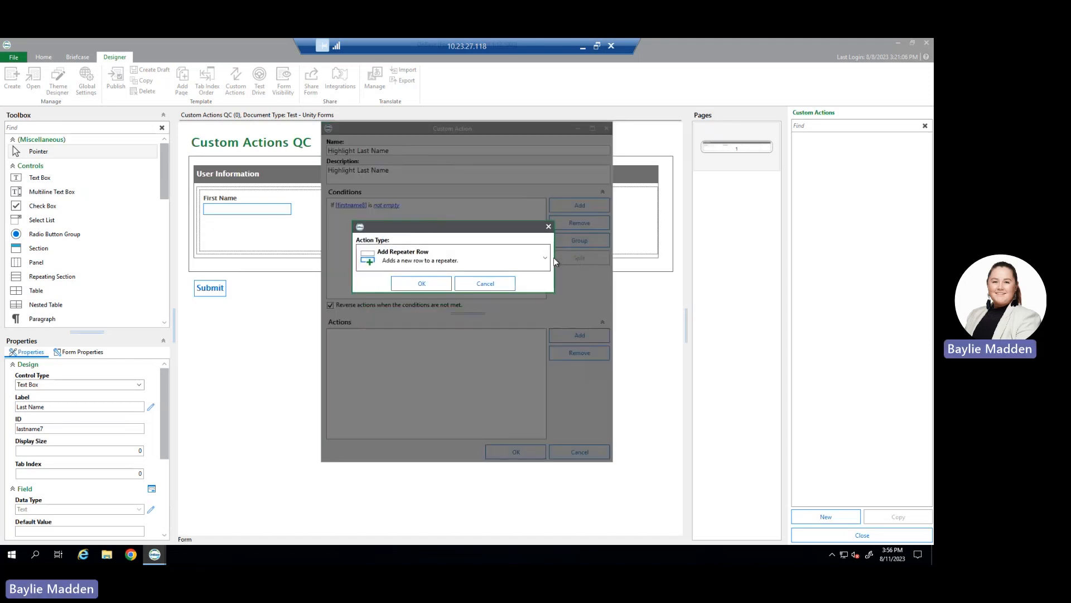
Step: Add an action to 'Highlight Last Name' that makes the Last Name field required
left_click(260, 80)
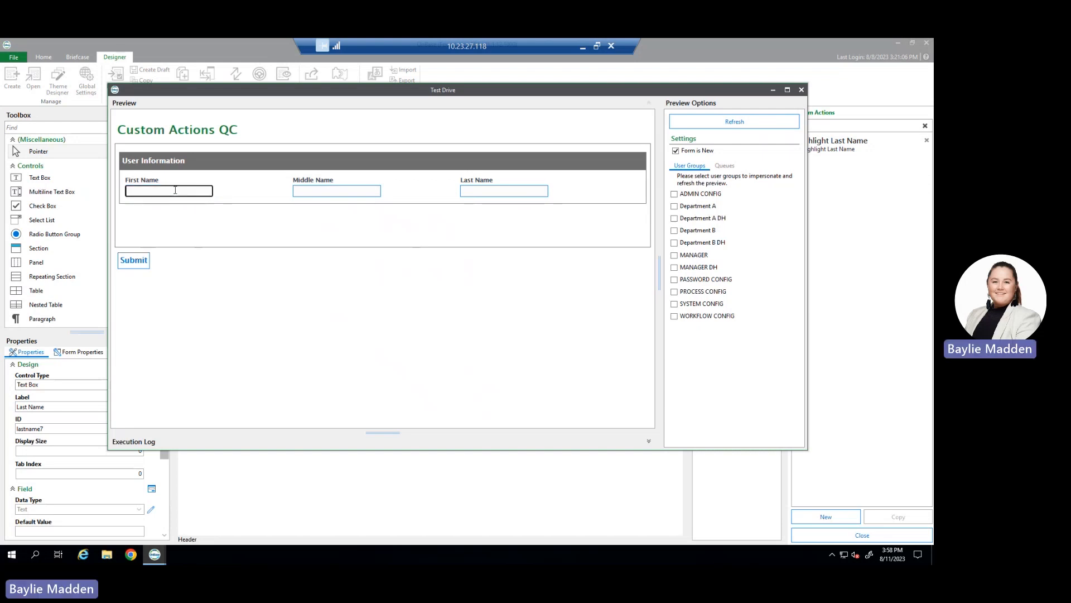